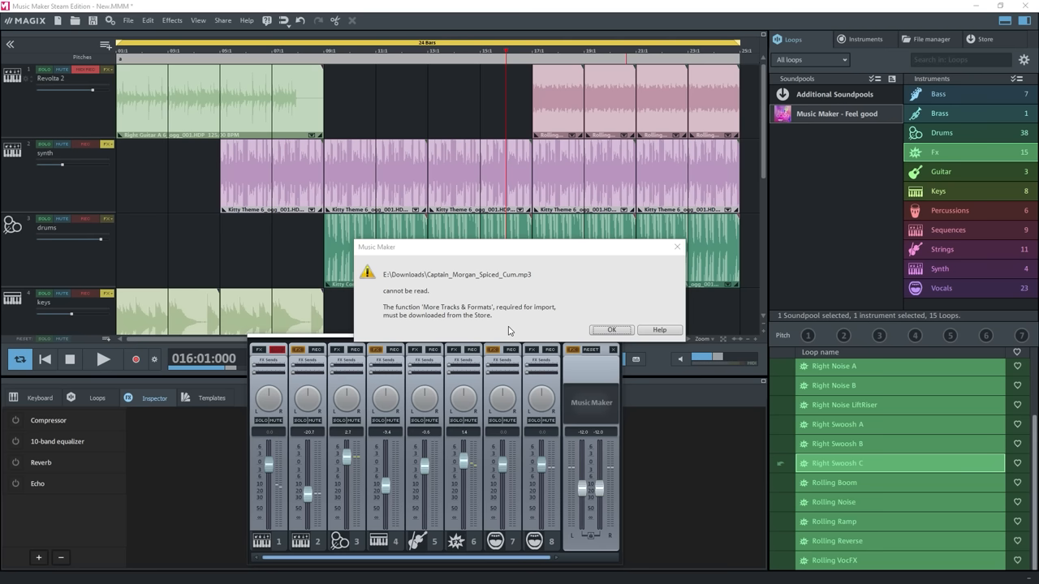
Dismiss the 'cannot be read' MP3 import error with OK, returning to the loop arrangement
{"action": "left_click", "coordinate": [611, 329]}
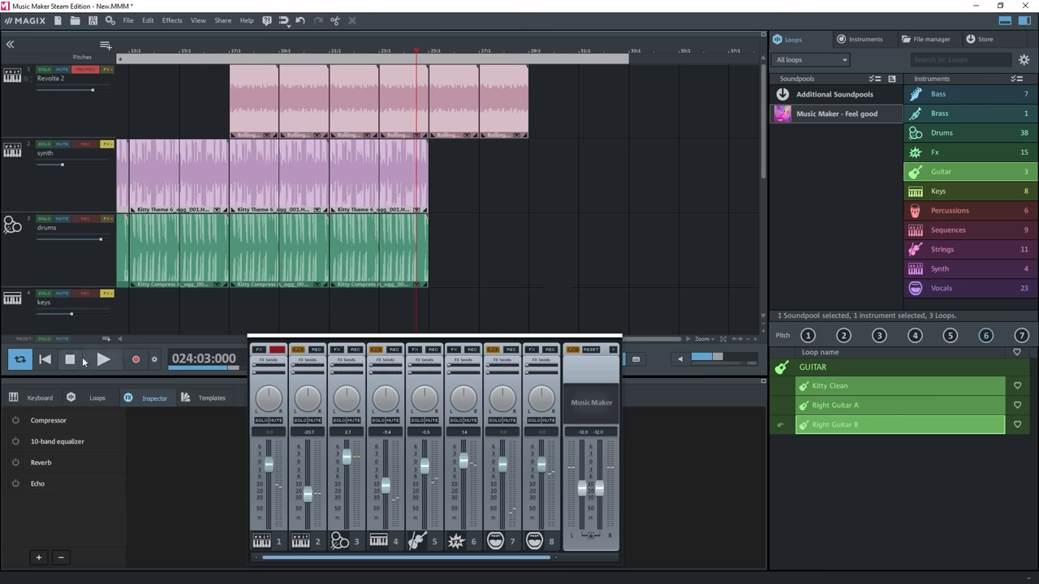